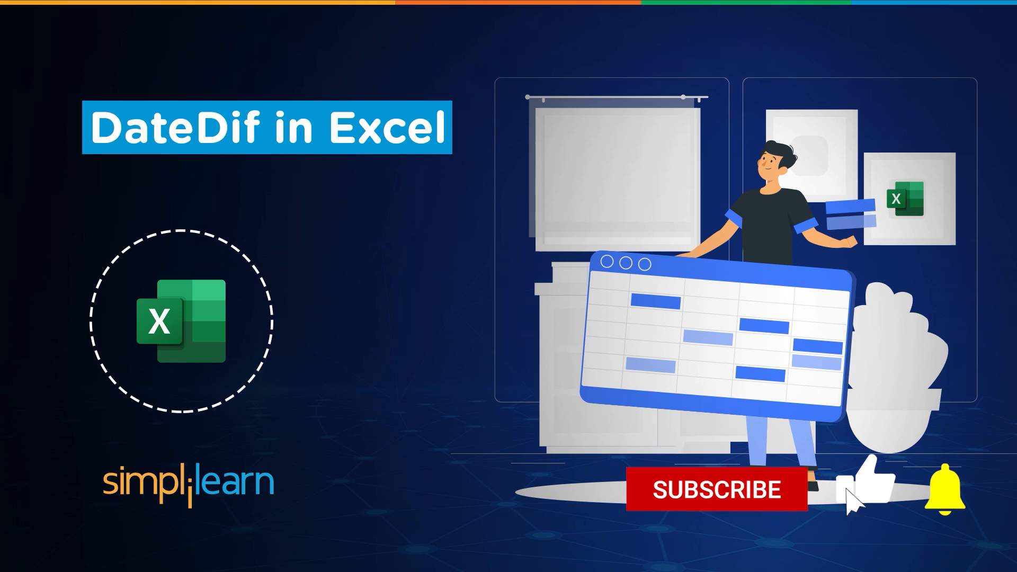
# - Enter the headings DOJ in A1, Today in B1 and Diff in C1
pyautogui.click(717, 489)
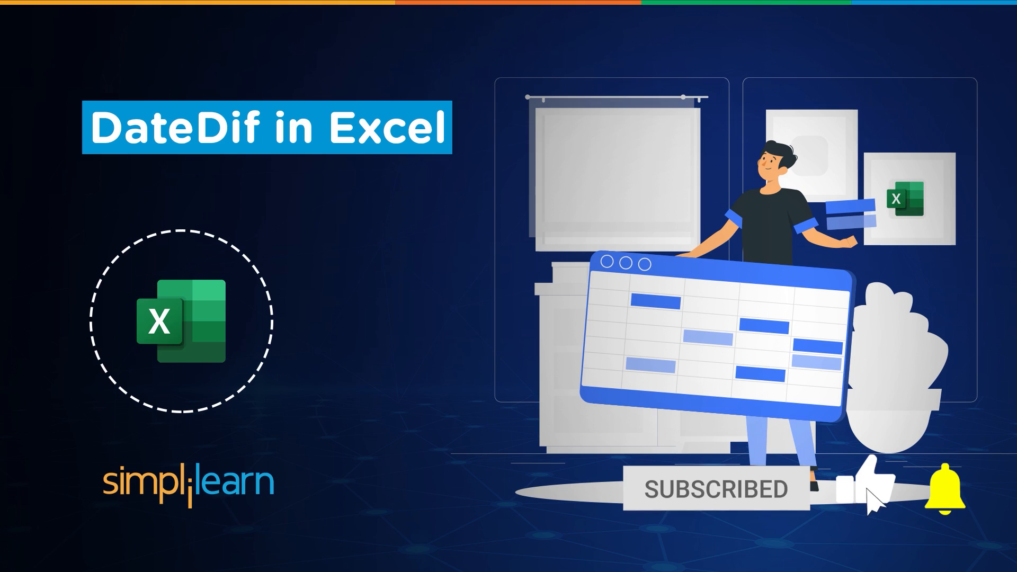
pyautogui.click(867, 480)
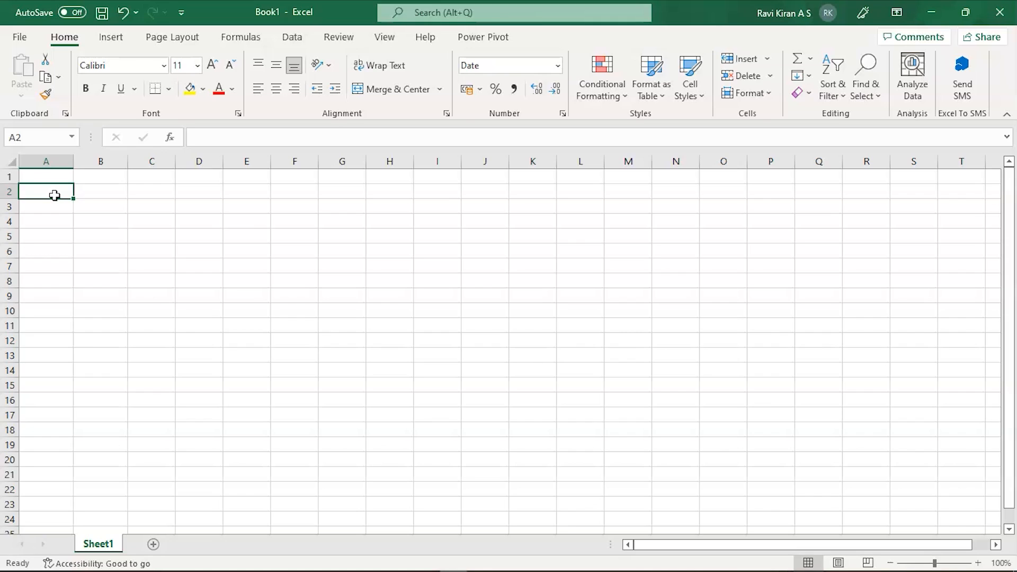
pyautogui.click(46, 175)
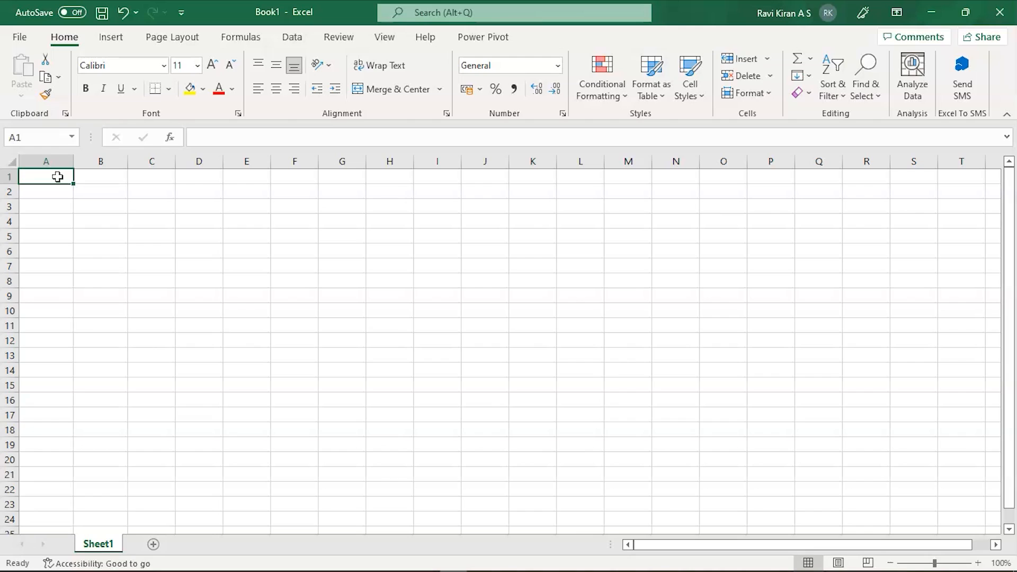
pyautogui.write('DOJ')
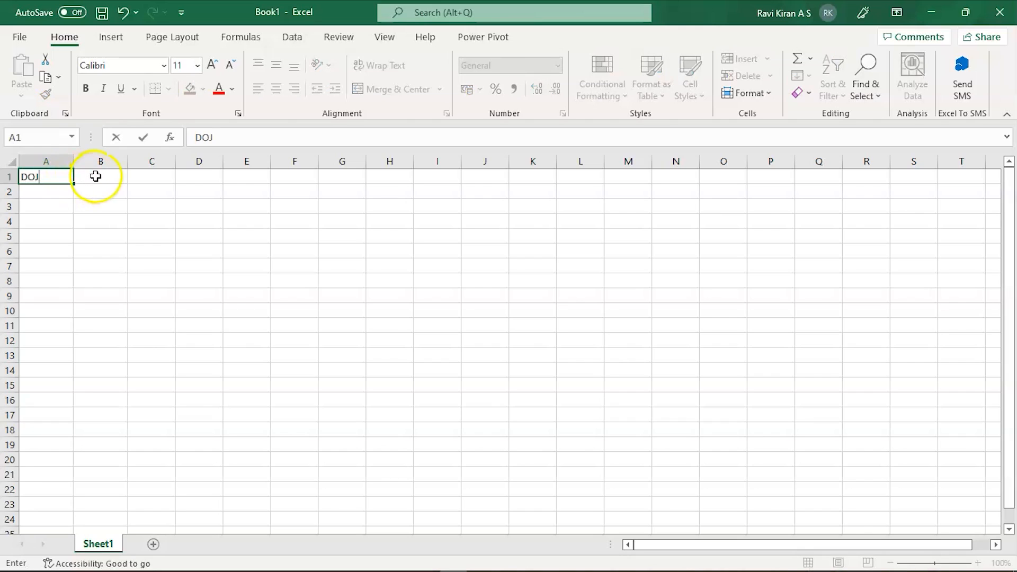
pyautogui.write('Toda')
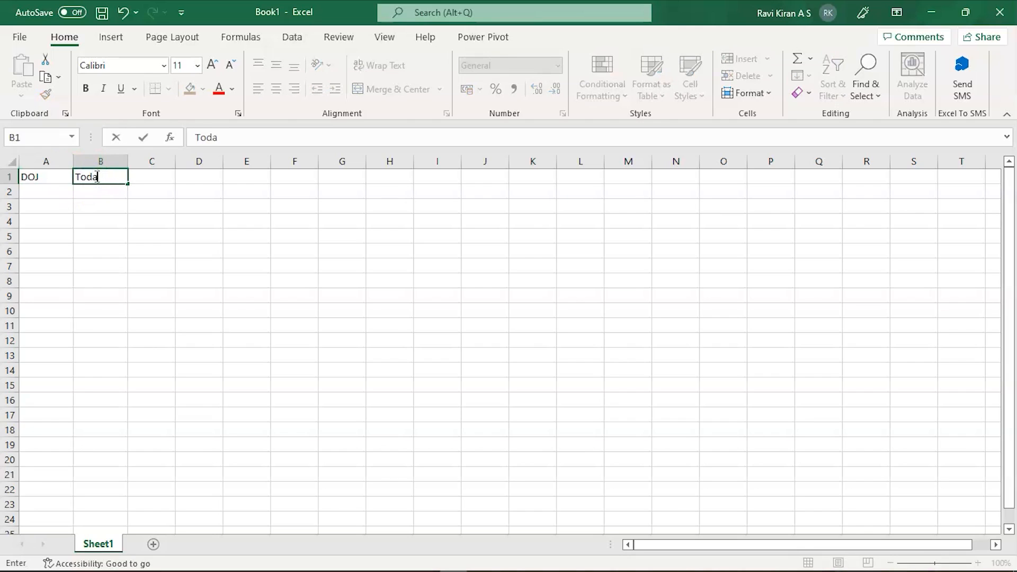
pyautogui.click(151, 177)
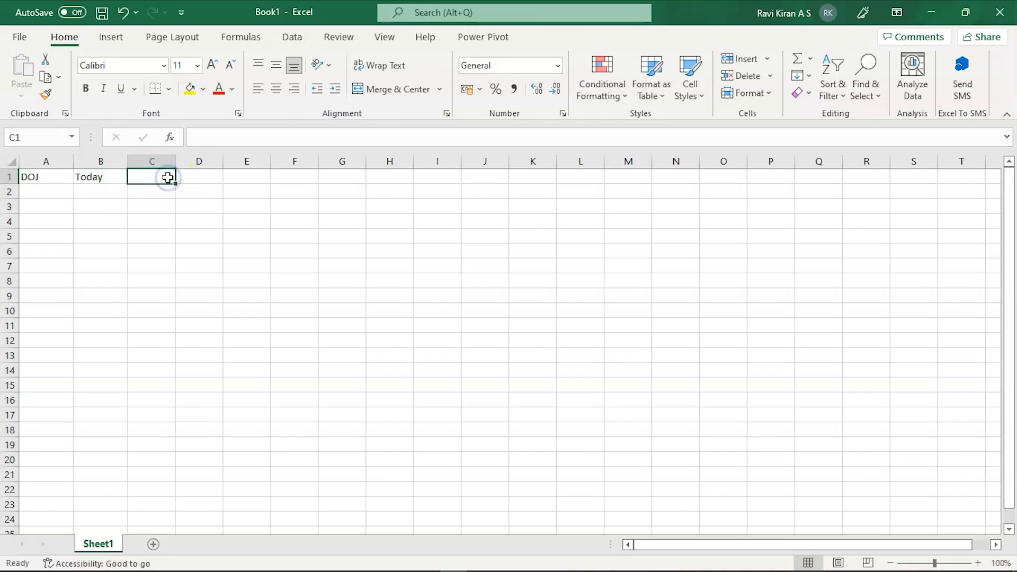
pyautogui.write('Diff')
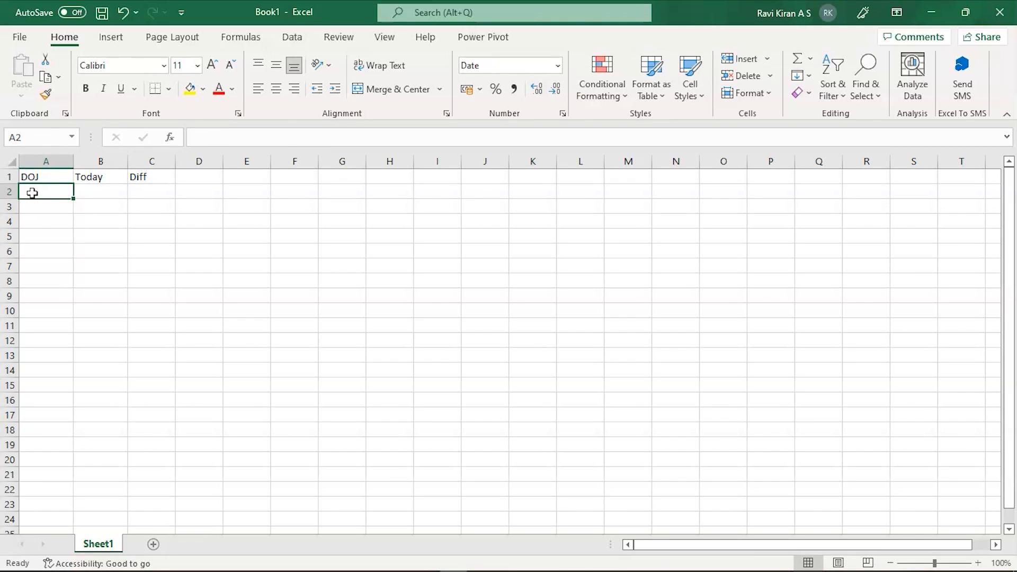
# - Enter the date 01/05/2010 in A2 and 01/01/2022 in B2
pyautogui.write('0')
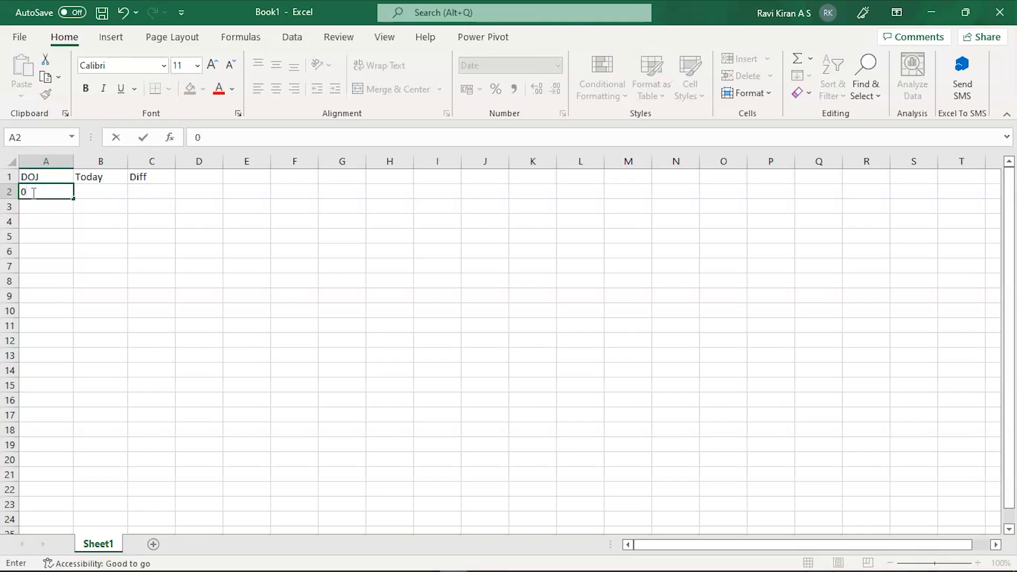
pyautogui.write('1/')
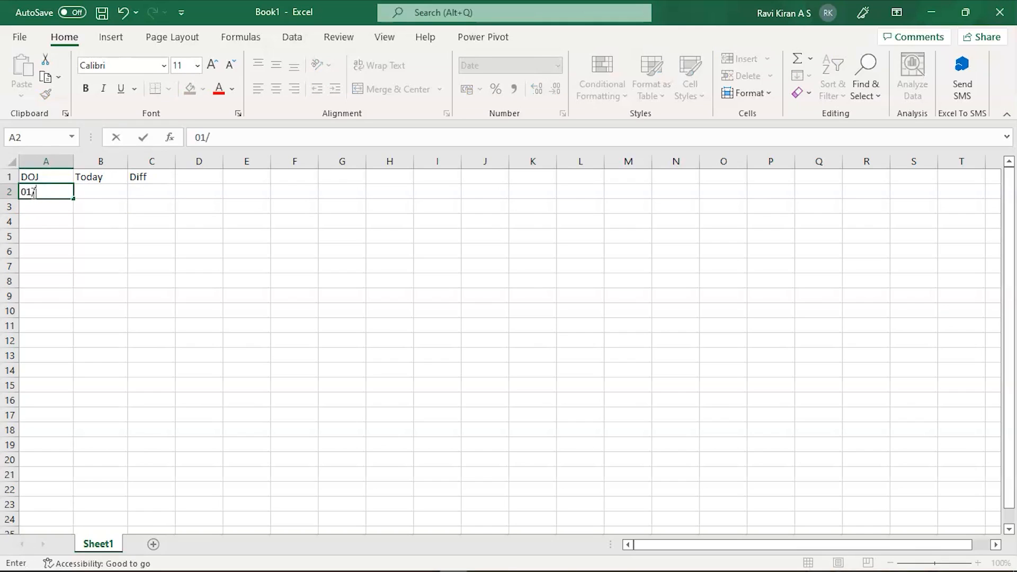
pyautogui.write('05')
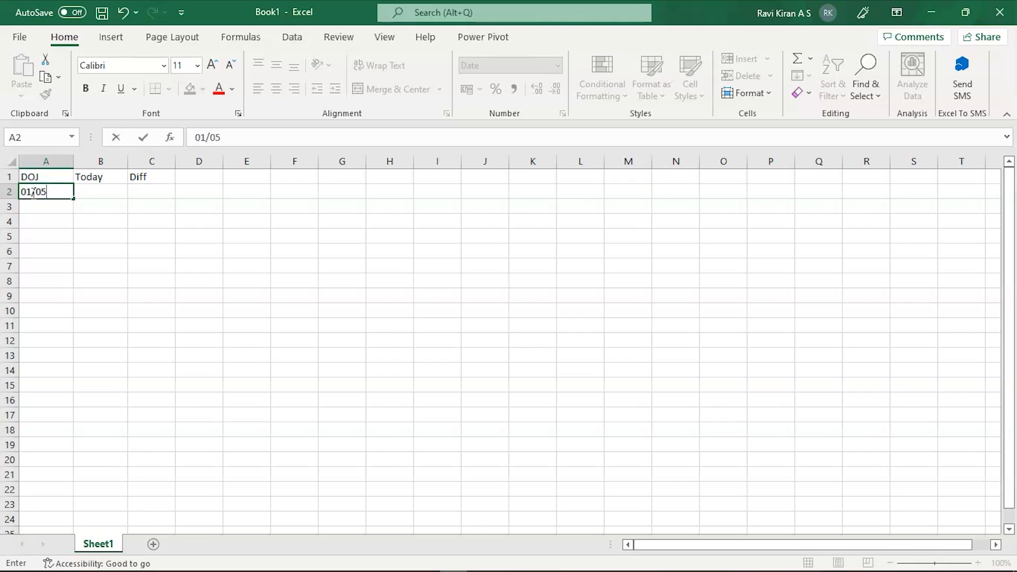
pyautogui.write('/201')
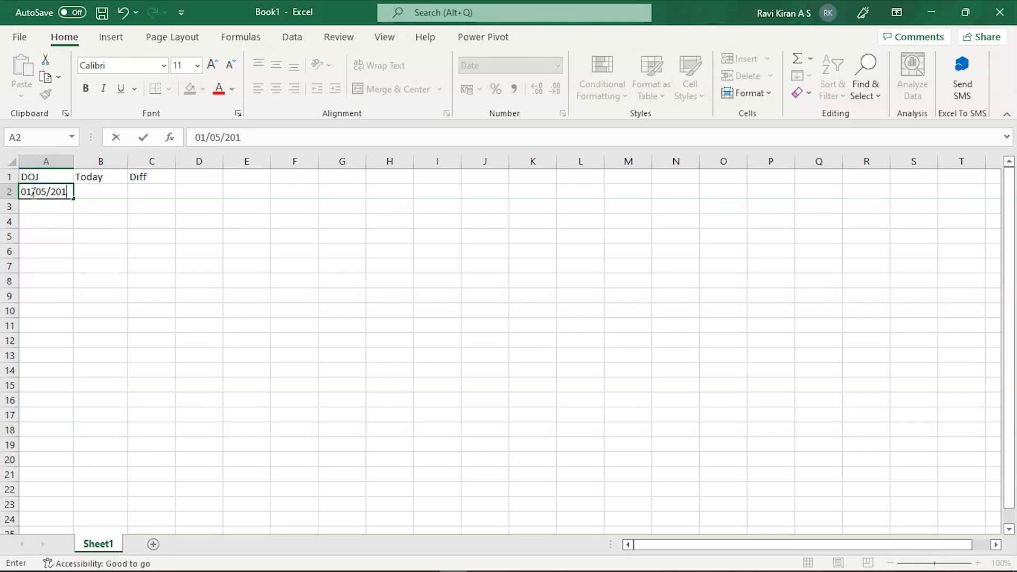
pyautogui.write('05-')
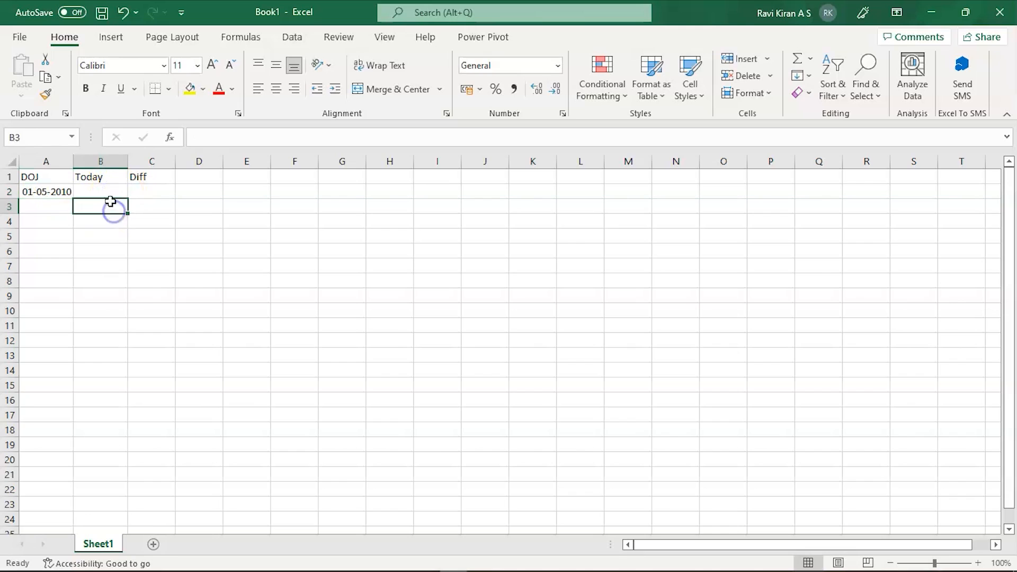
pyautogui.click(100, 191)
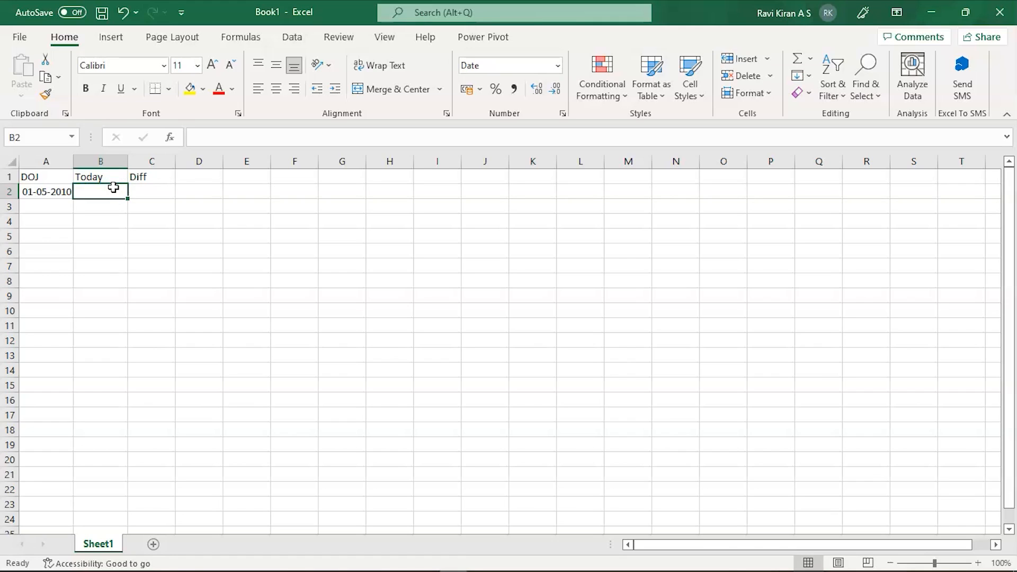
pyautogui.write('01/01/')
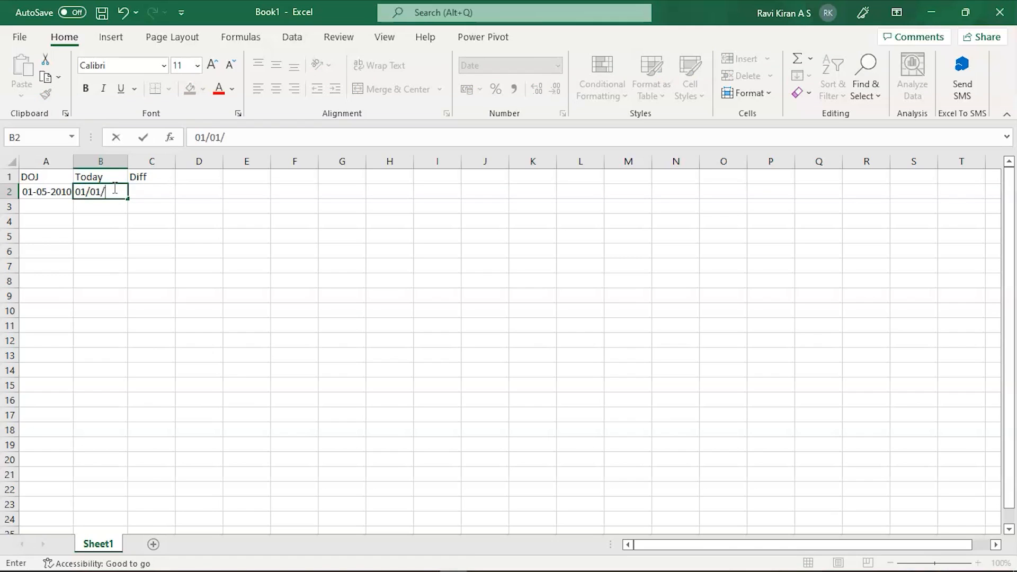
pyautogui.write('2022')
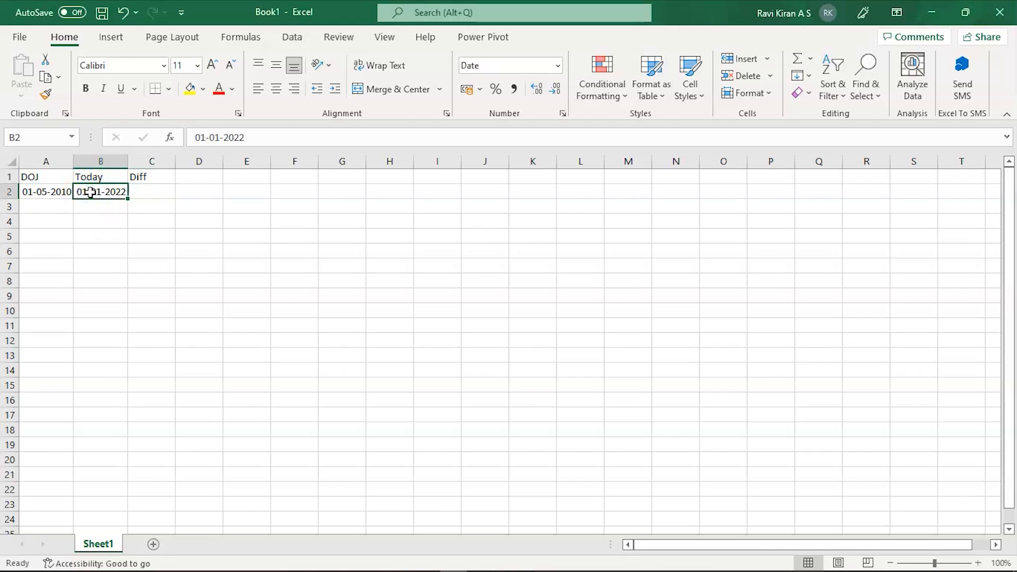
# - Enter =DATEDIF(A2,B2,"y") in C2, returning 11 years
pyautogui.click(152, 191)
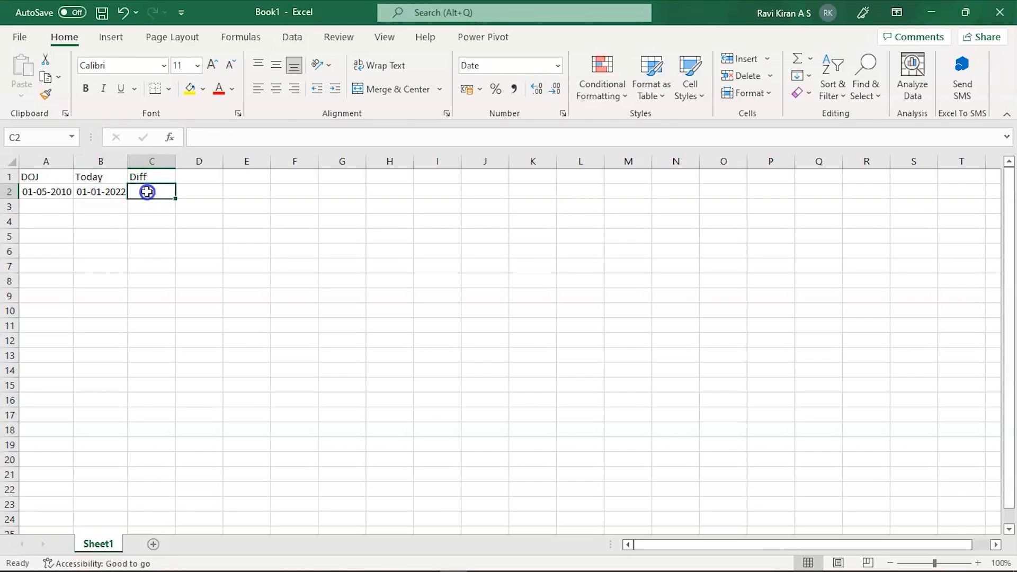
pyautogui.write('=')
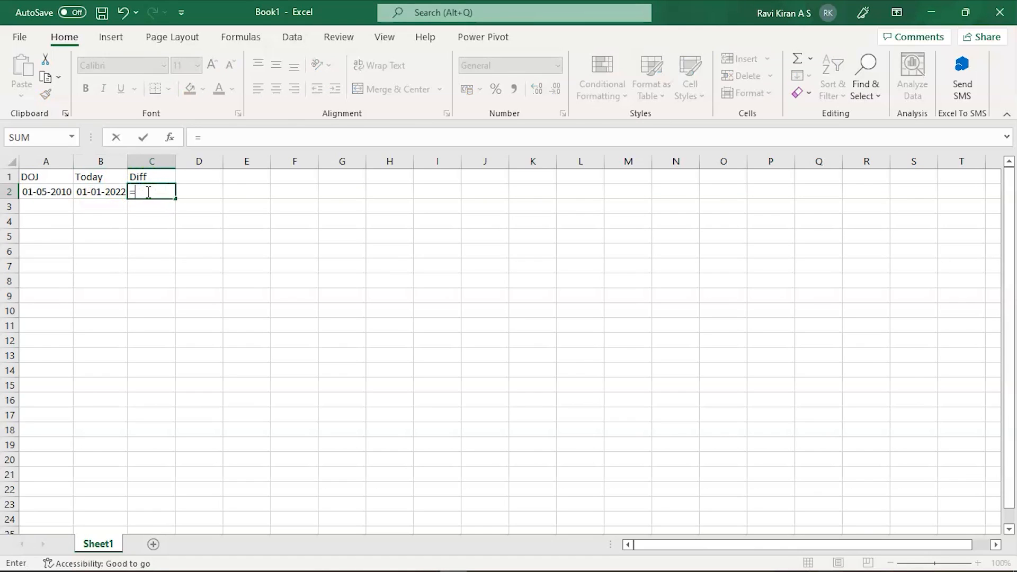
pyautogui.write('Da')
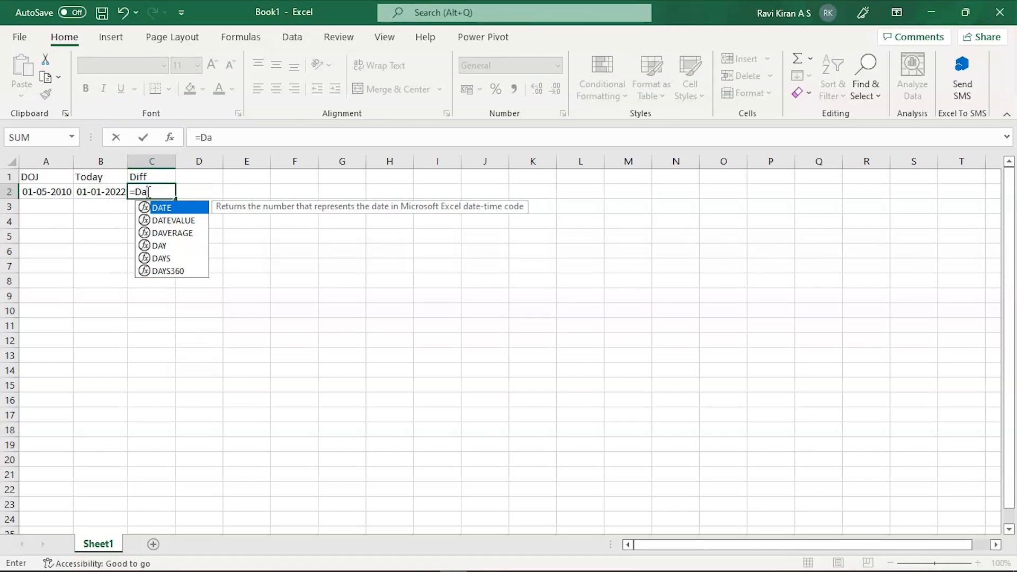
pyautogui.write('ted')
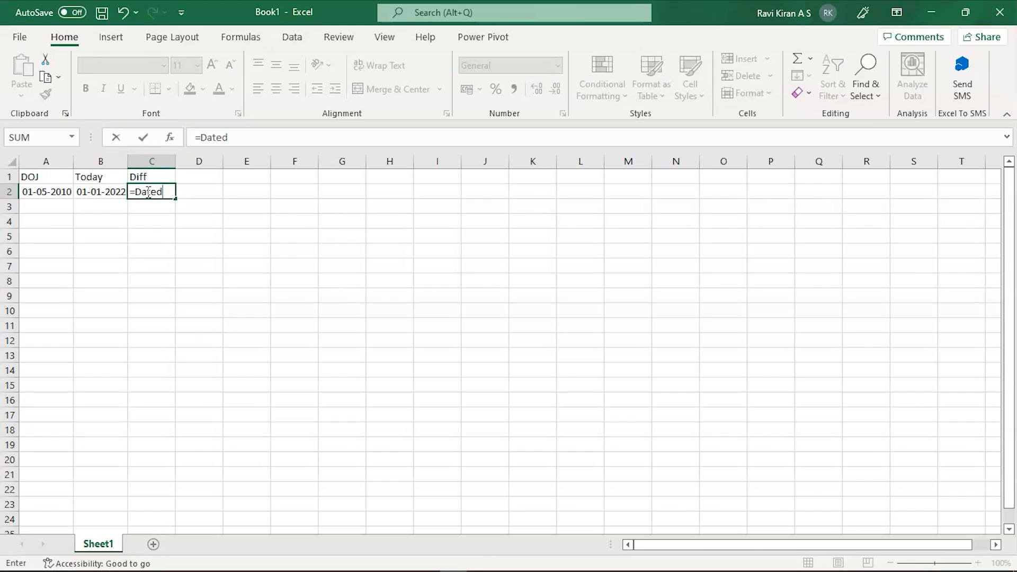
pyautogui.write('if')
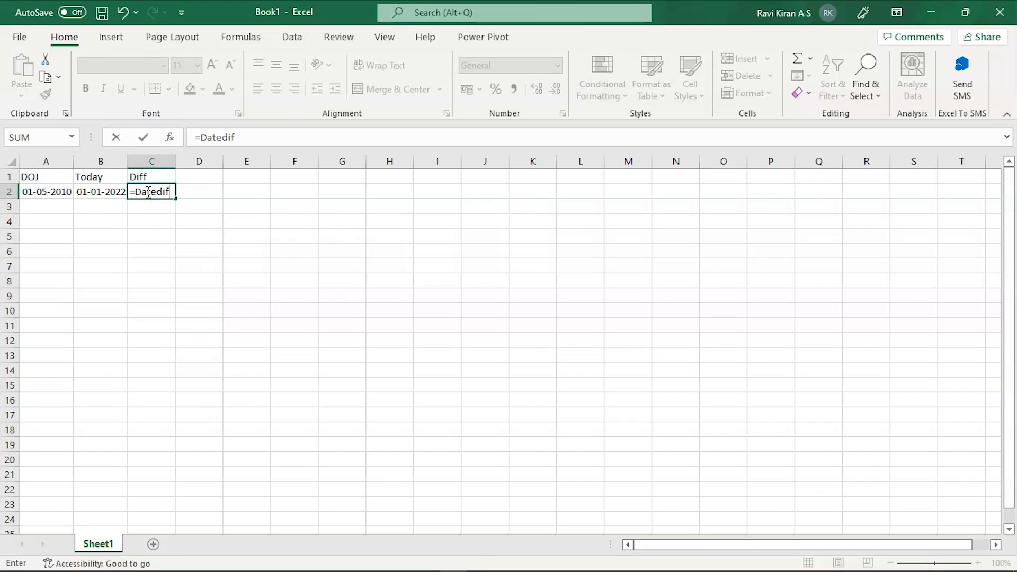
pyautogui.write('(')
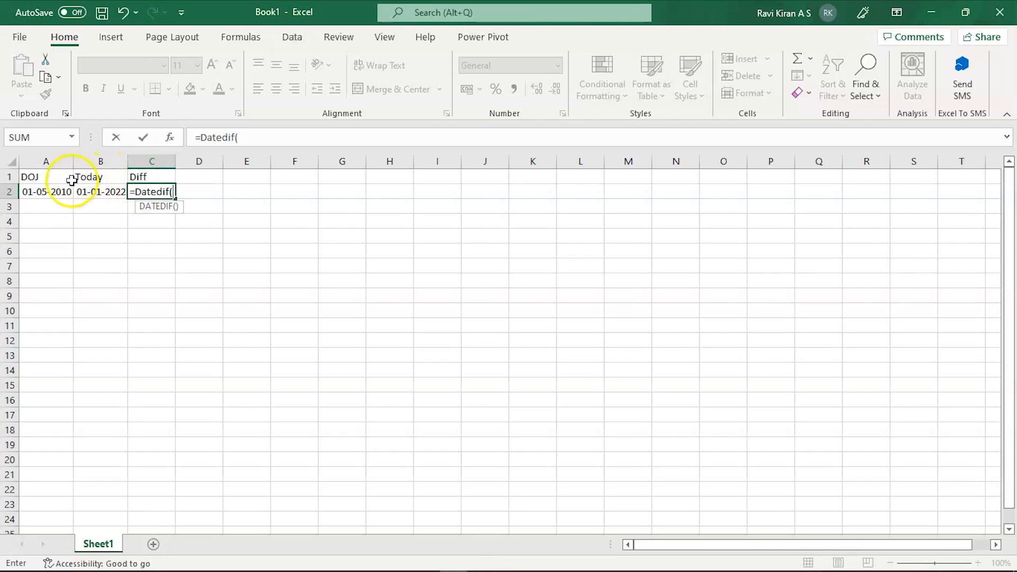
pyautogui.click(45, 191)
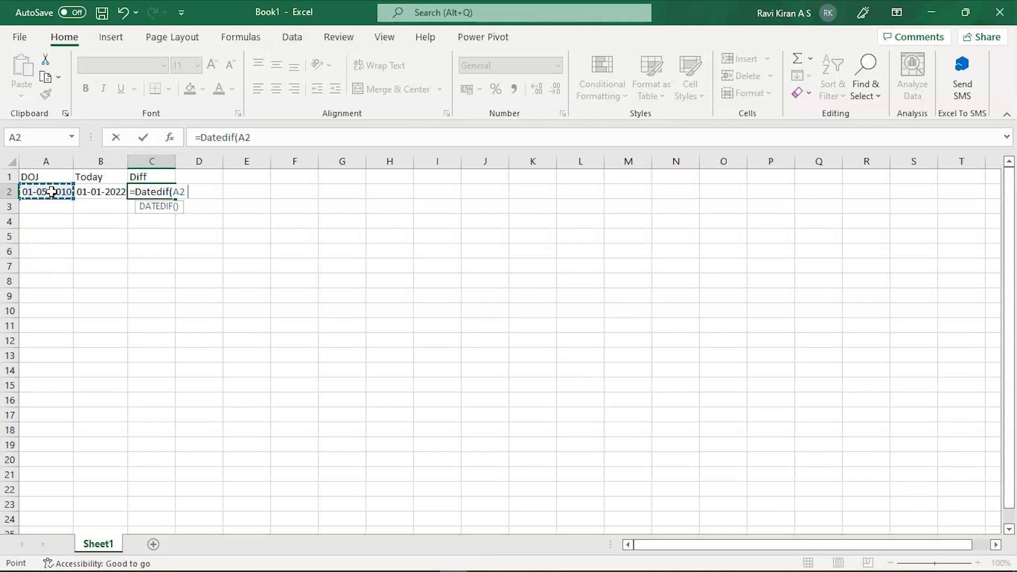
pyautogui.click(100, 191)
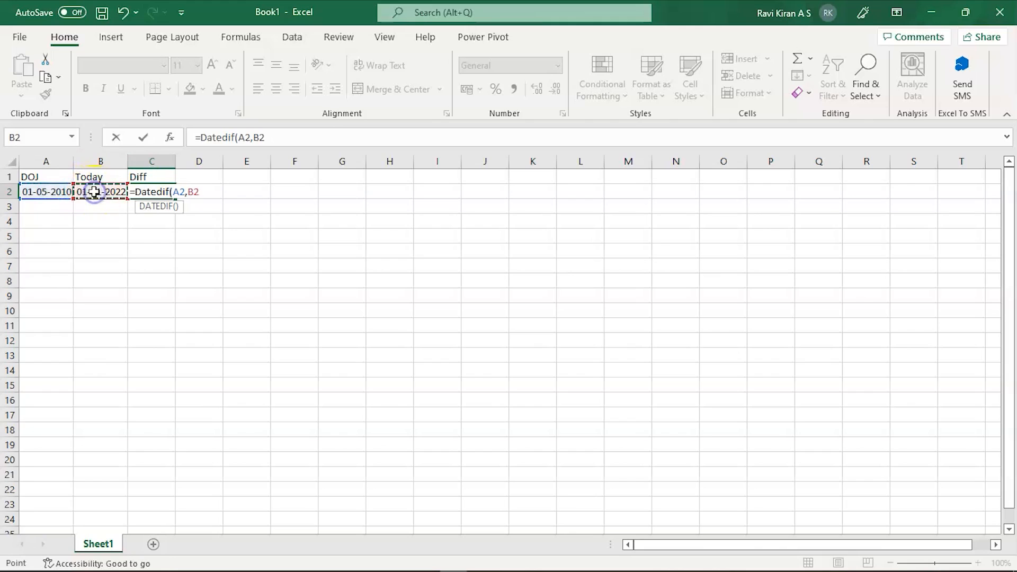
pyautogui.write(',"')
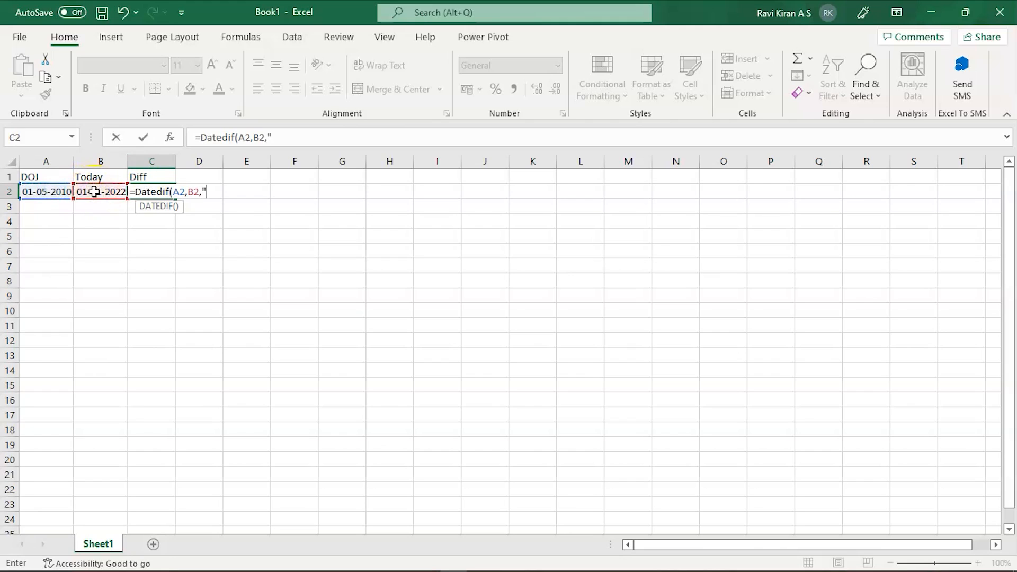
pyautogui.write('y')
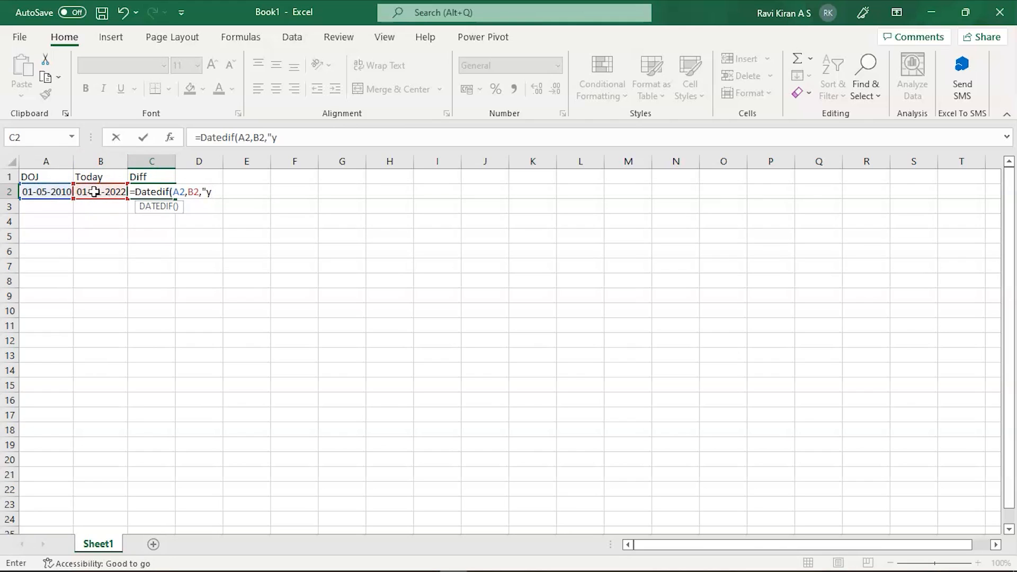
pyautogui.write('")')
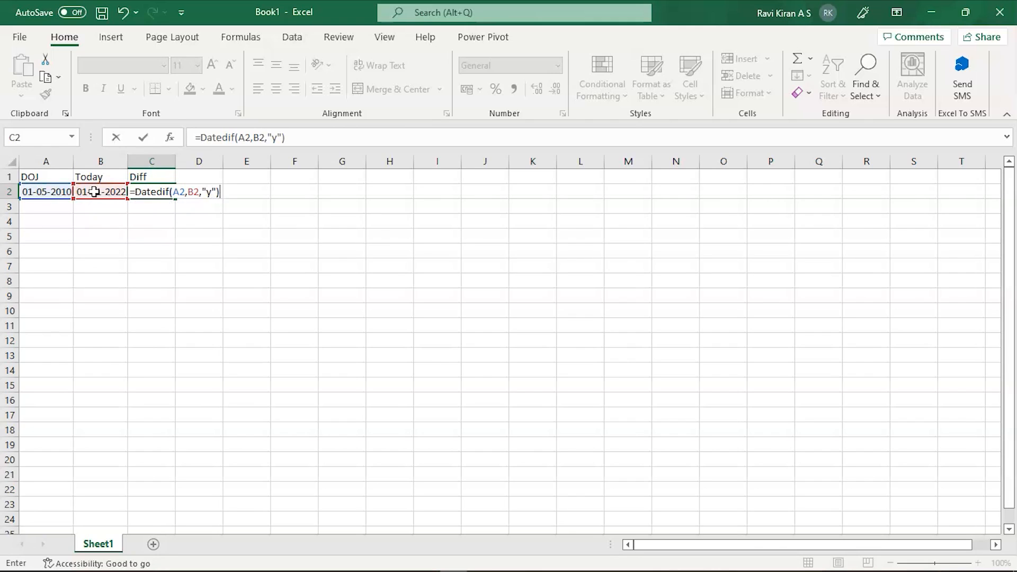
pyautogui.press('enter')
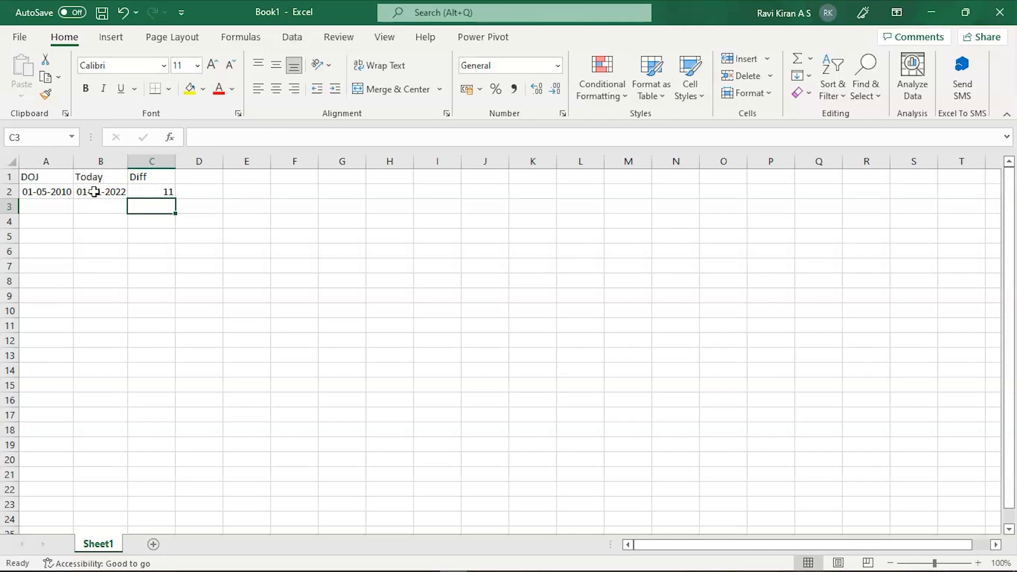
pyautogui.click(151, 191)
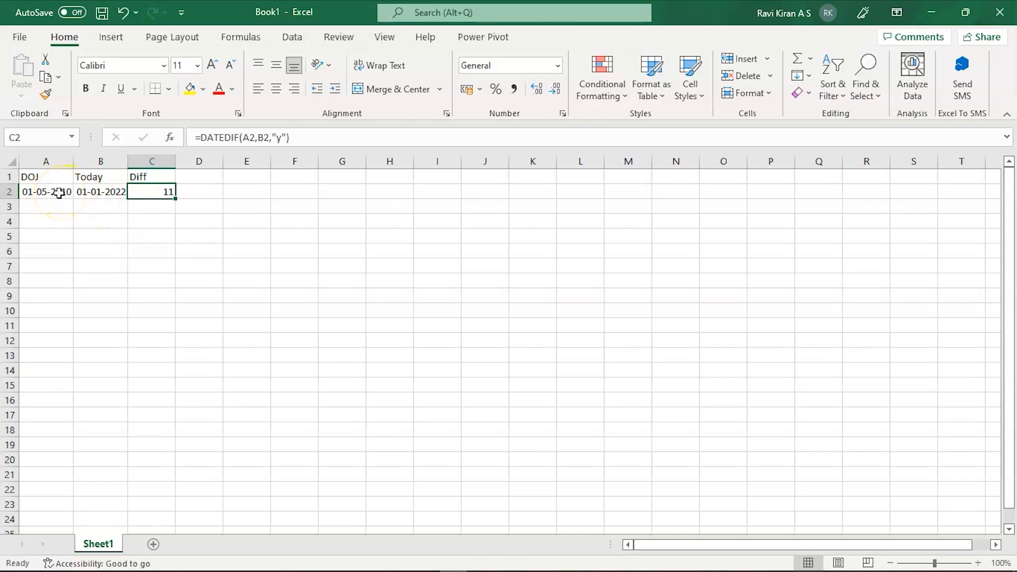
# - Change the Today date in B2 to 01-06-2022 and confirm C2 shows 12
pyautogui.click(100, 192)
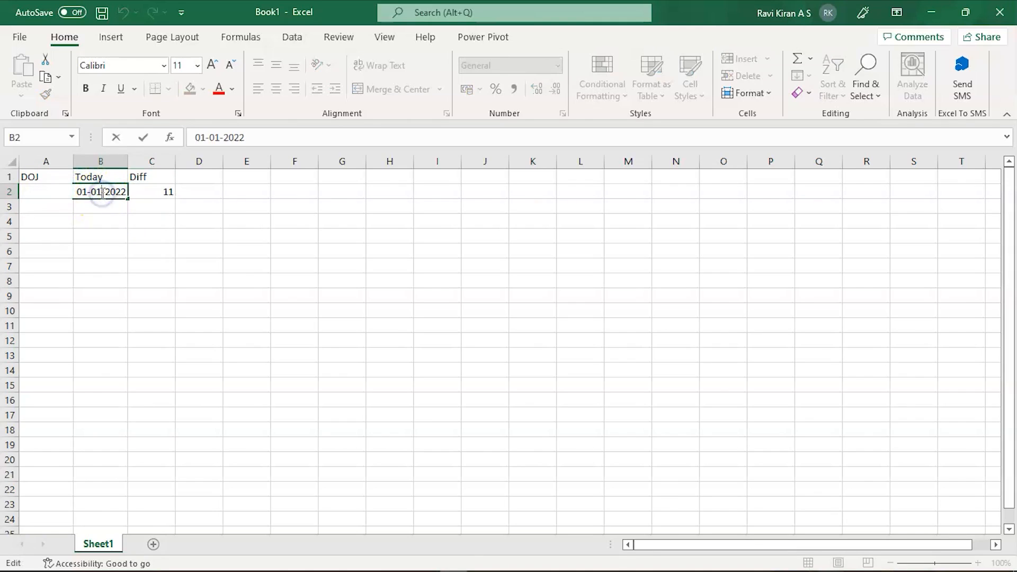
pyautogui.press('Backspace')
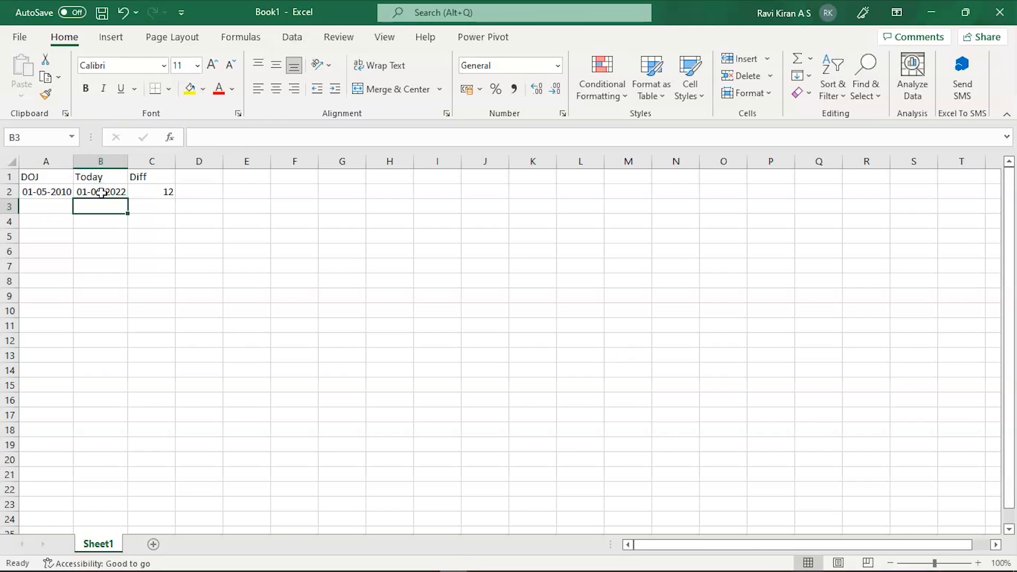
pyautogui.click(151, 191)
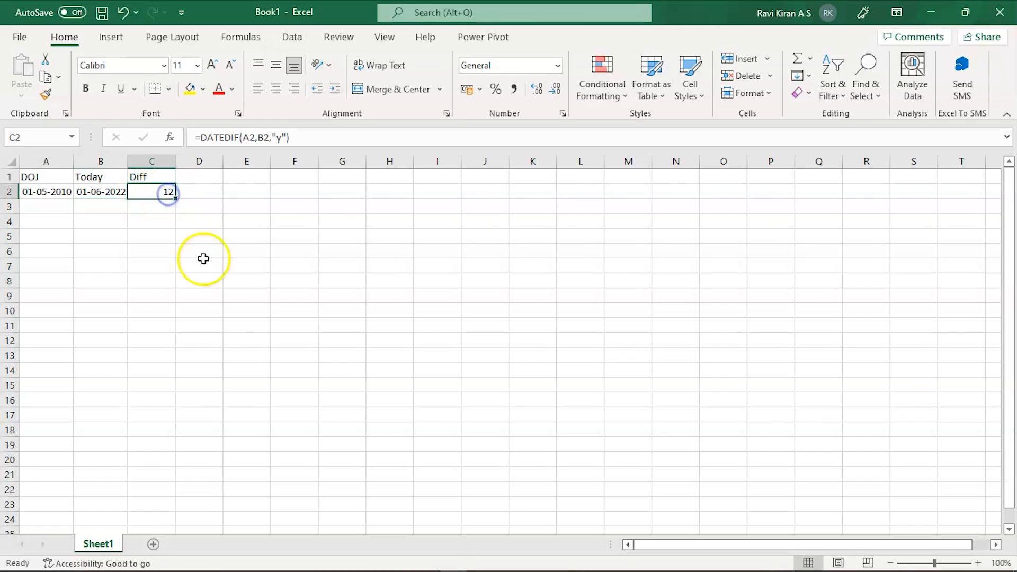